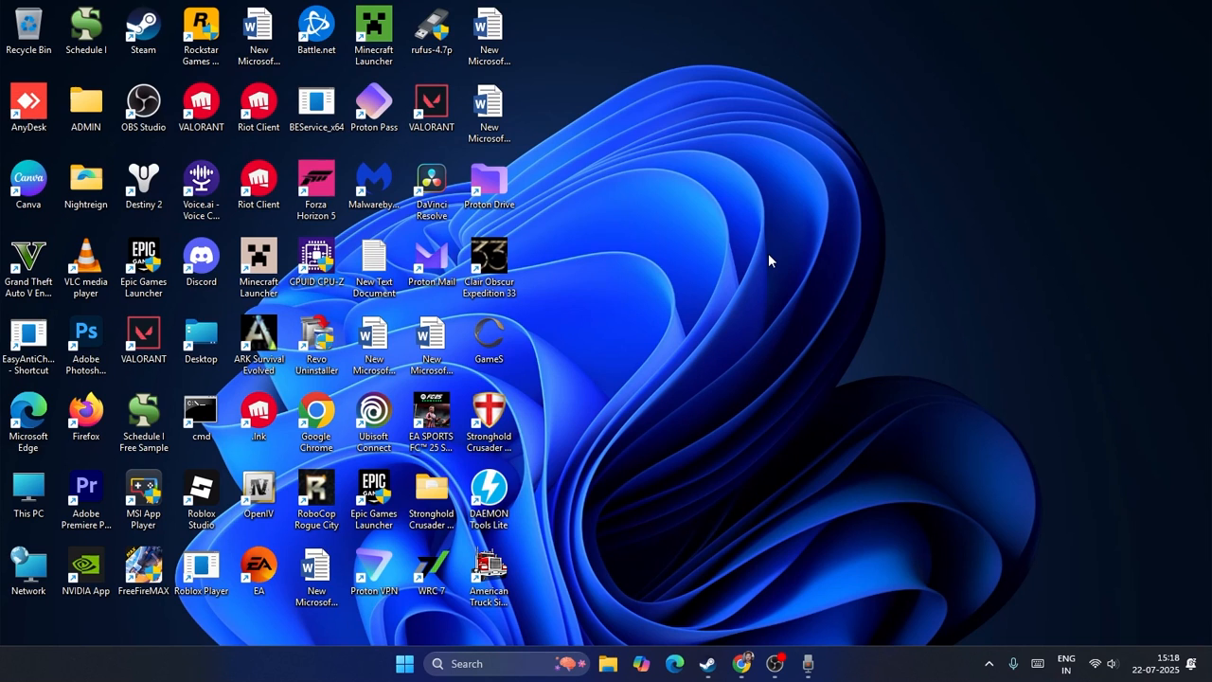
mouse_move(653, 244)
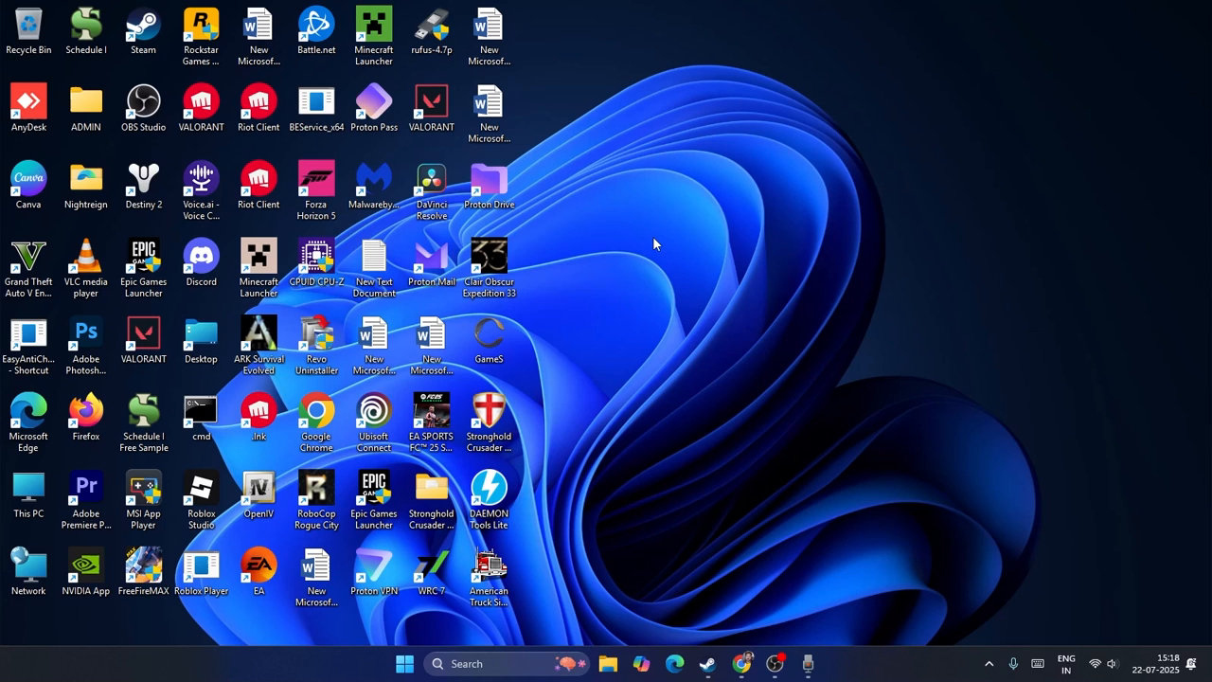
mouse_move(477, 647)
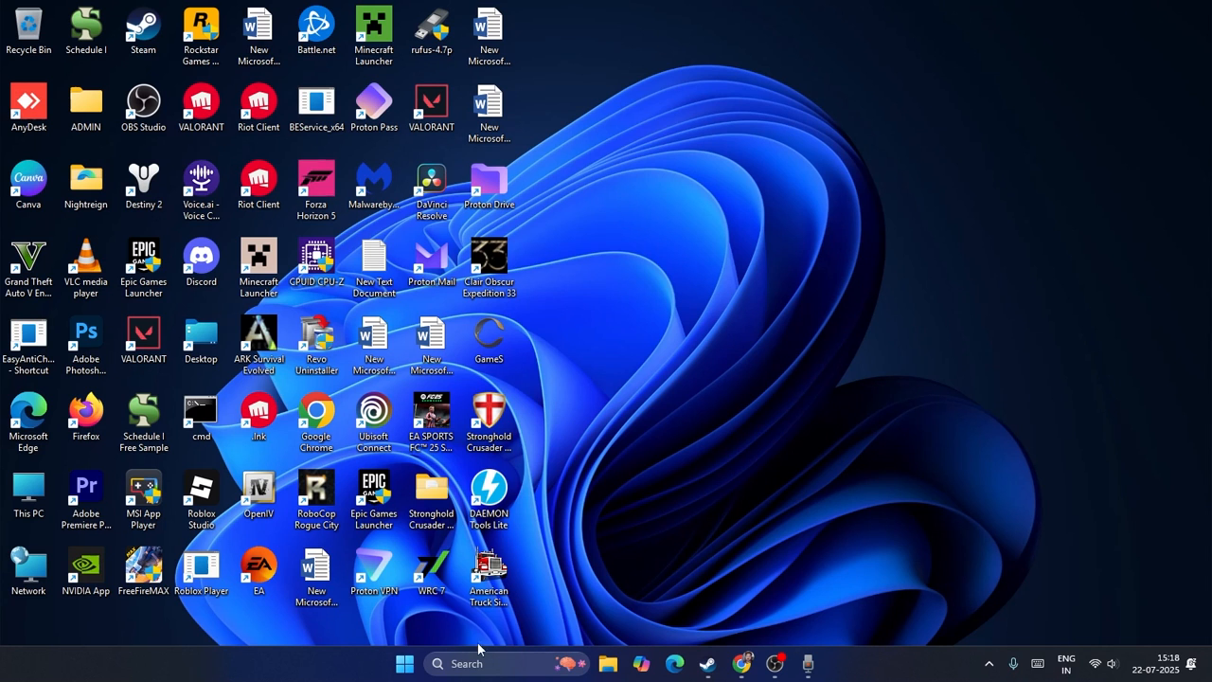
Step: Search Windows for 'ser' so the Services app appears as the best match
type("services")
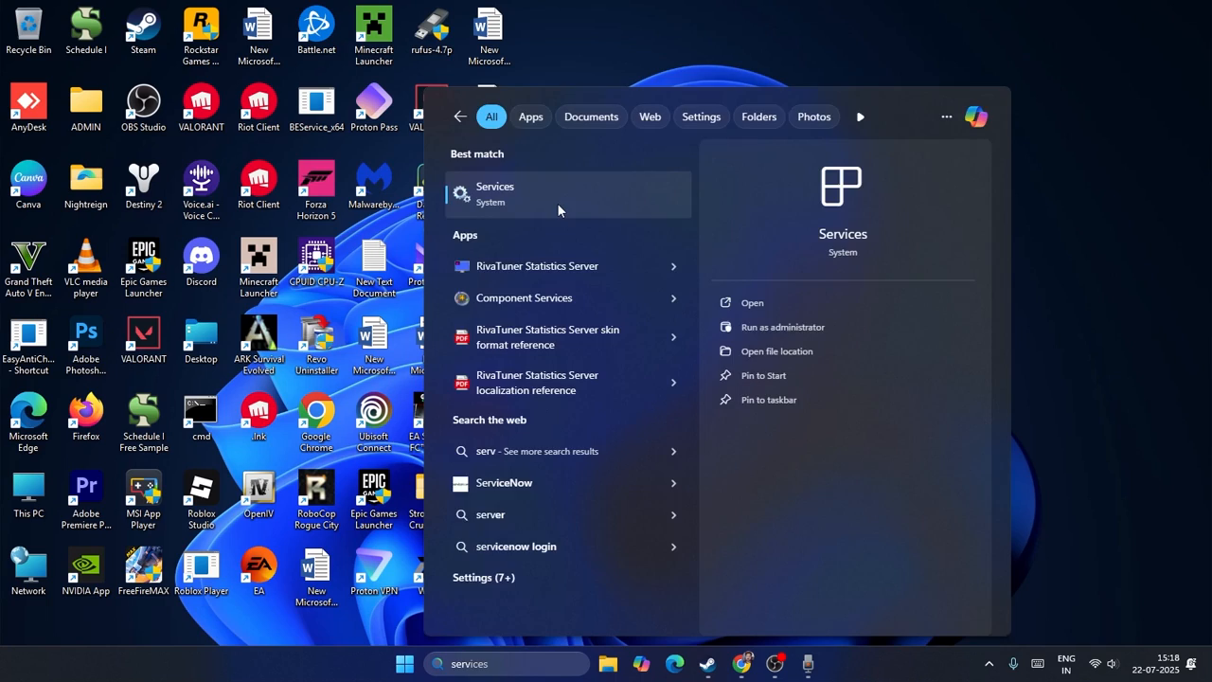
Step: Launch Services and select Google Chrome Elevation Service in the list
left_click(494, 194)
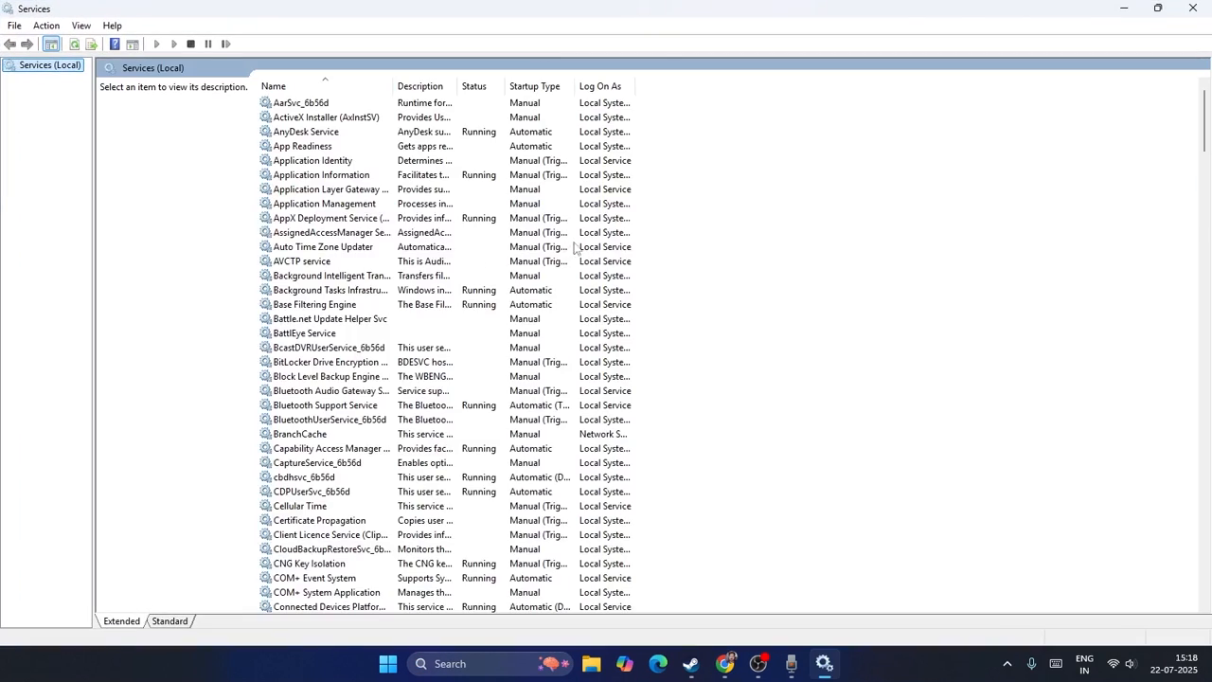
scroll("down", 3)
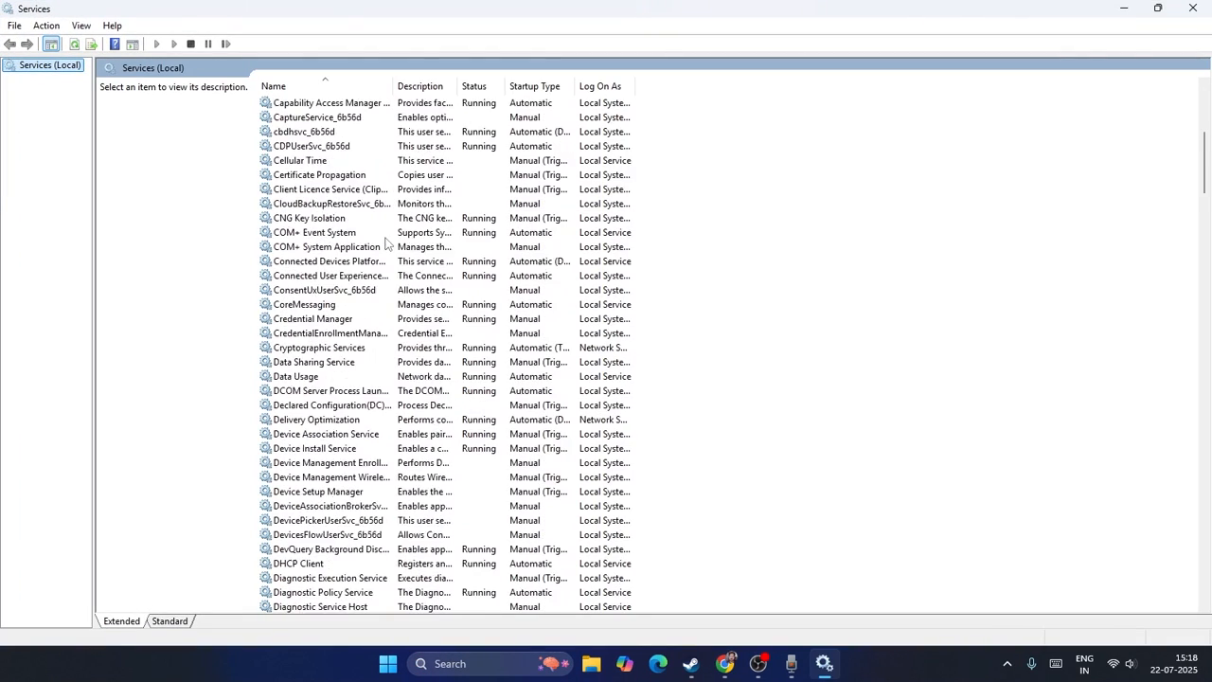
scroll("down", 3)
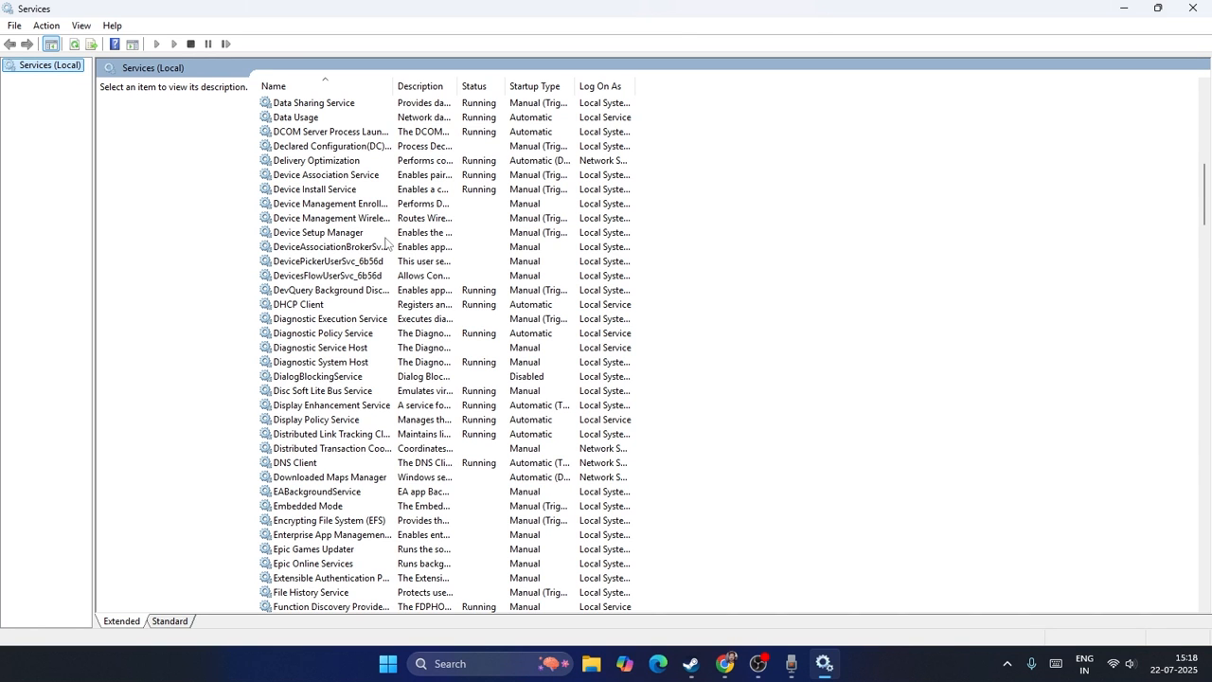
scroll("down", 3)
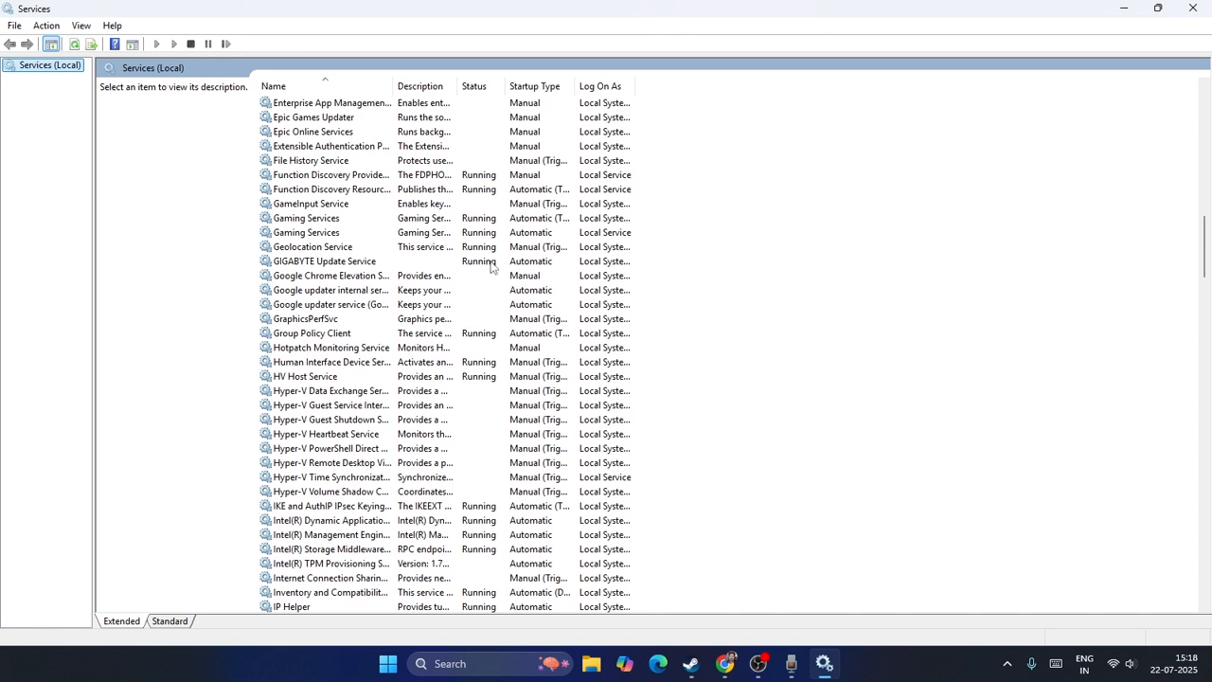
left_click(330, 277)
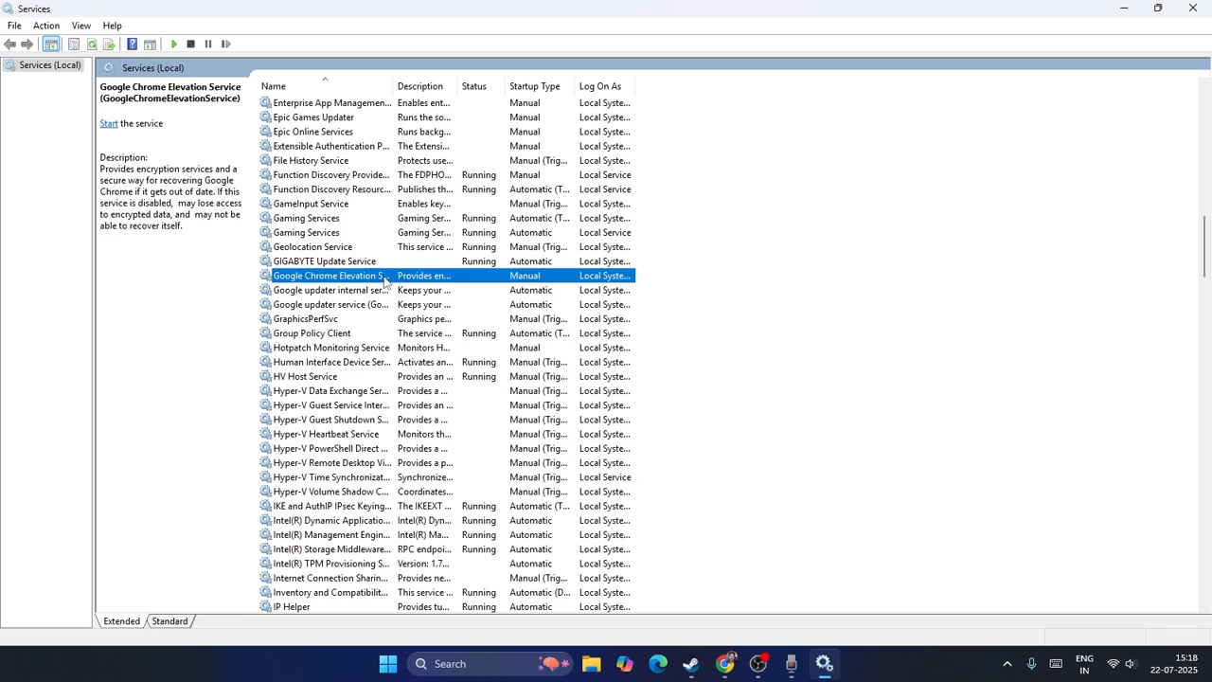
Step: Give Google Chrome Elevation Service Automatic startup and start it so it shows Running
right_click(325, 277)
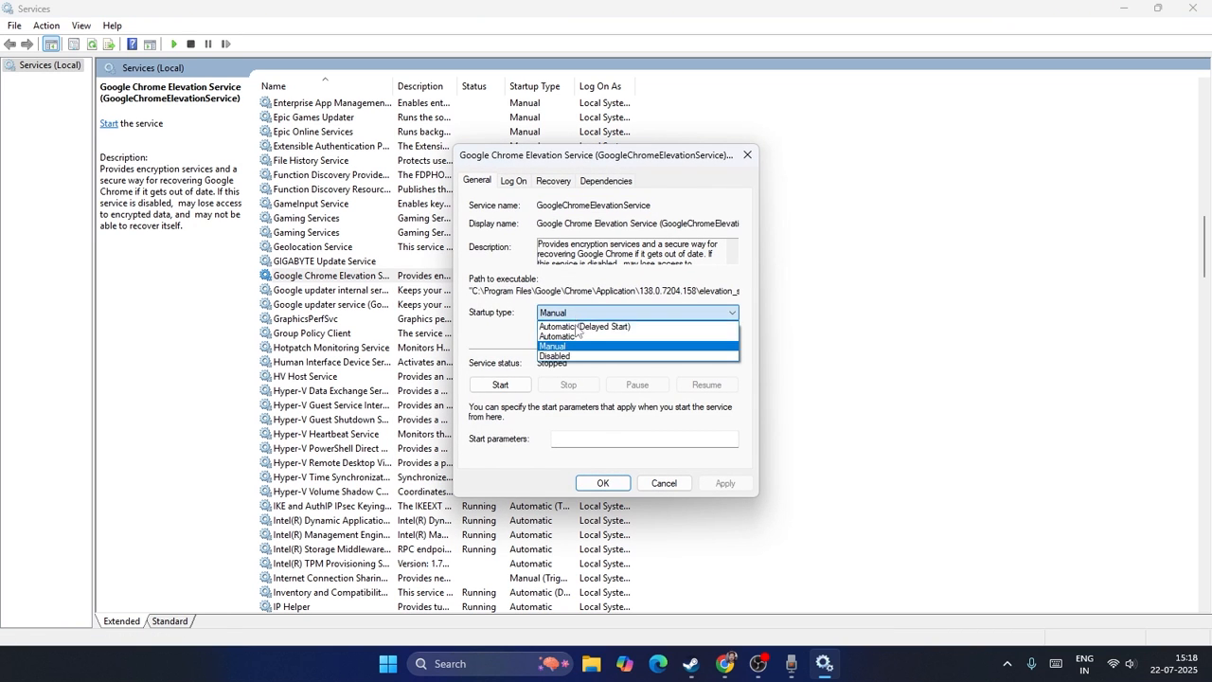
left_click(557, 337)
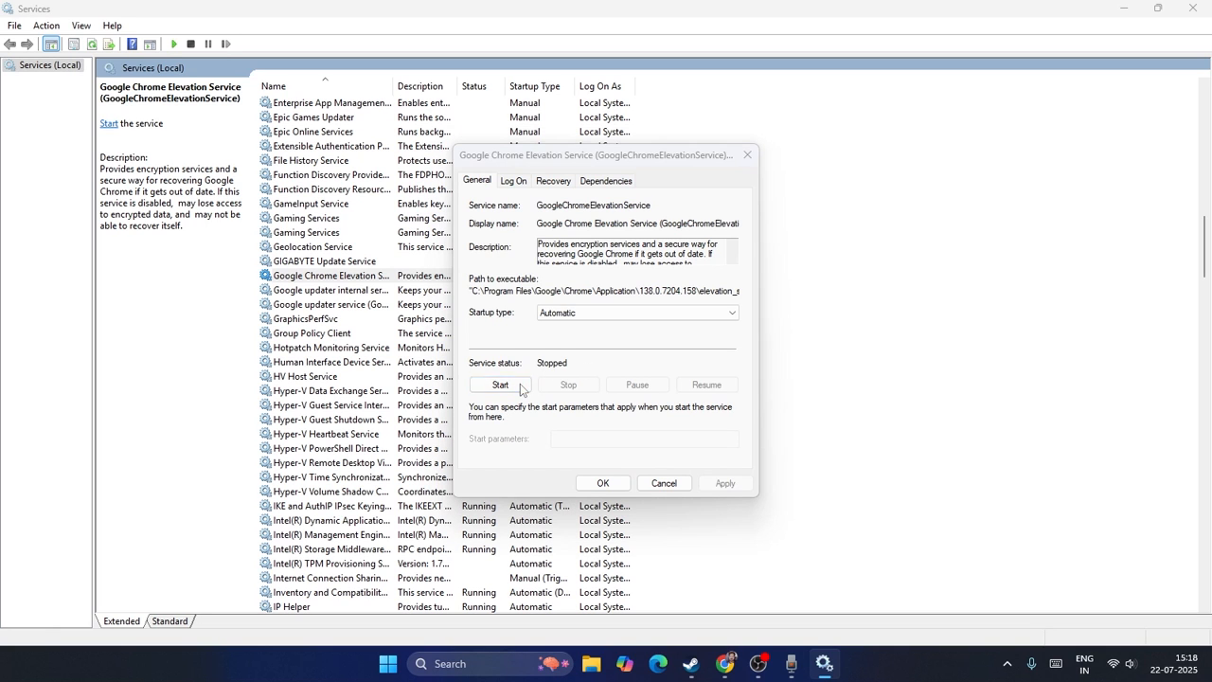
left_click(500, 384)
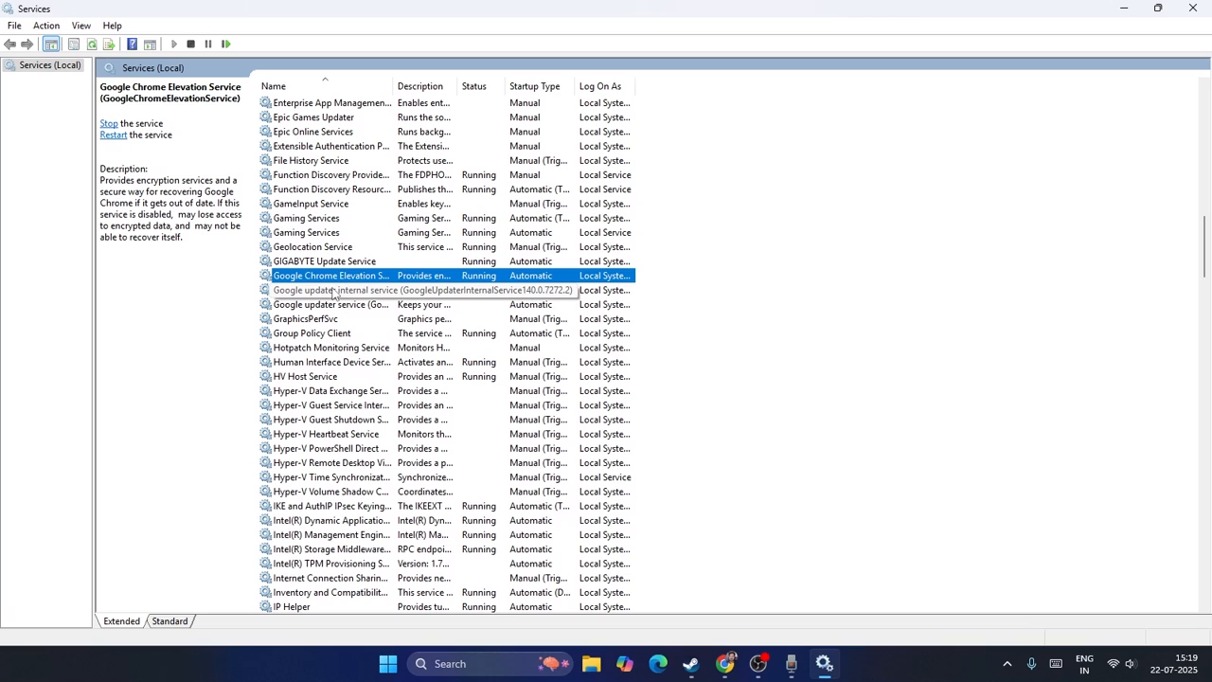
Step: Confirm Google updater internal service is Automatic and start it from its Properties
left_click(329, 290)
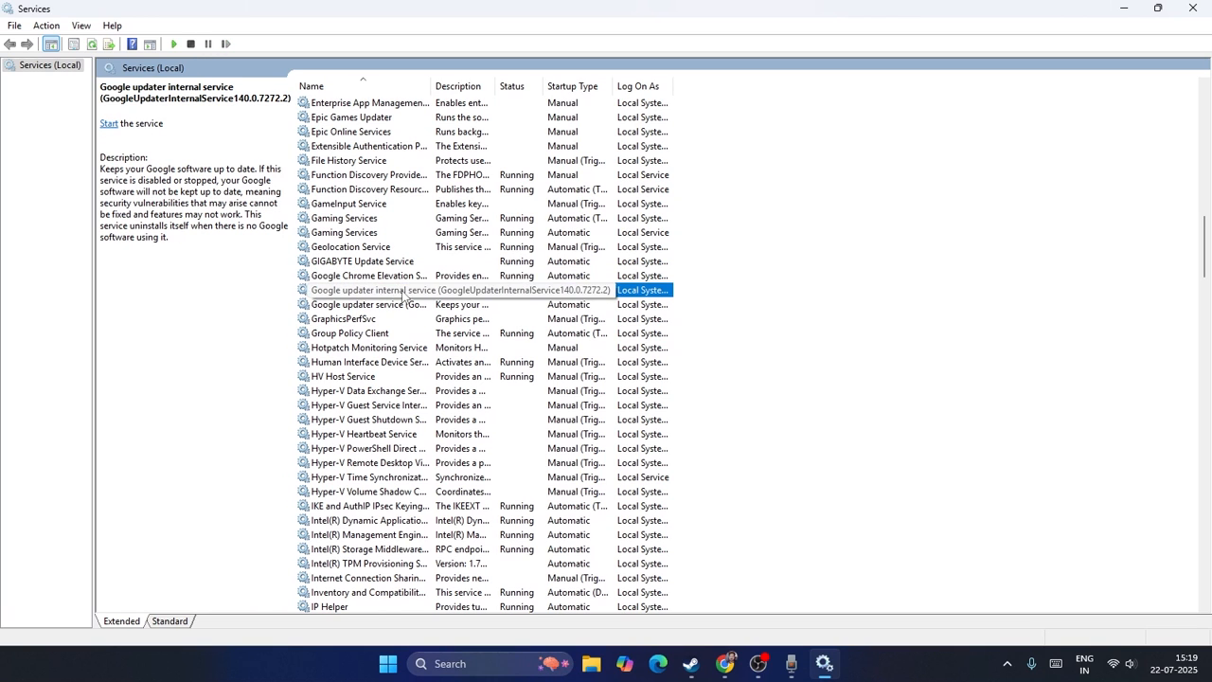
left_click(335, 303)
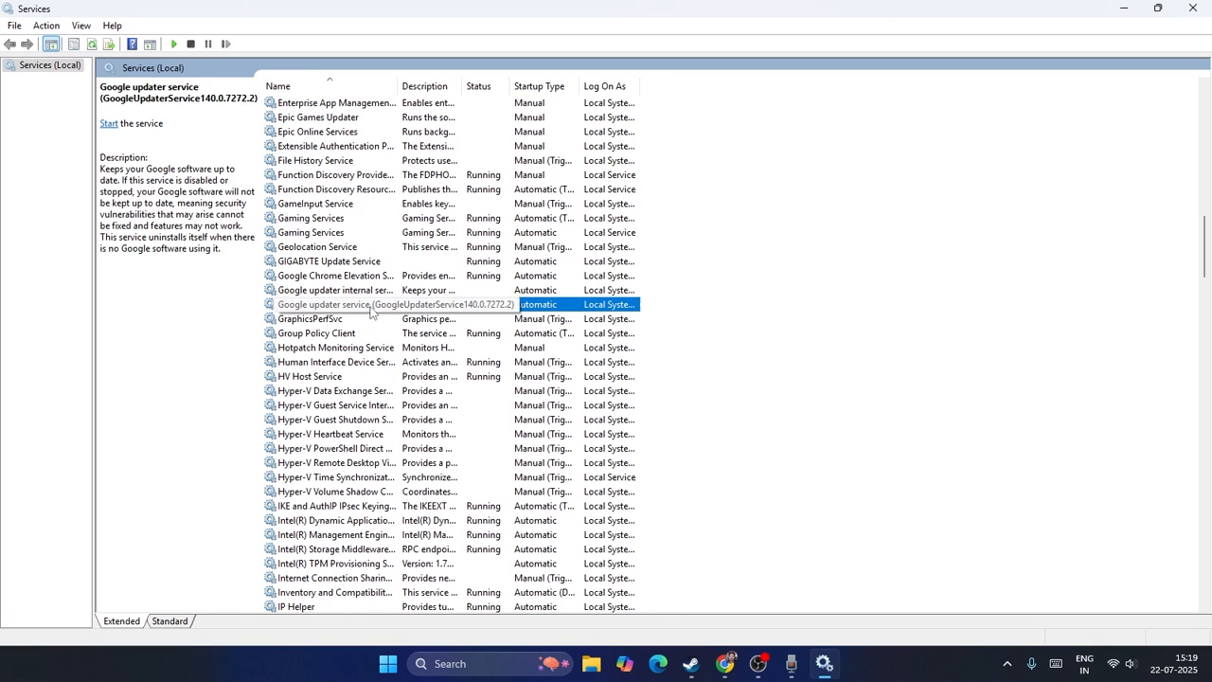
right_click(337, 290)
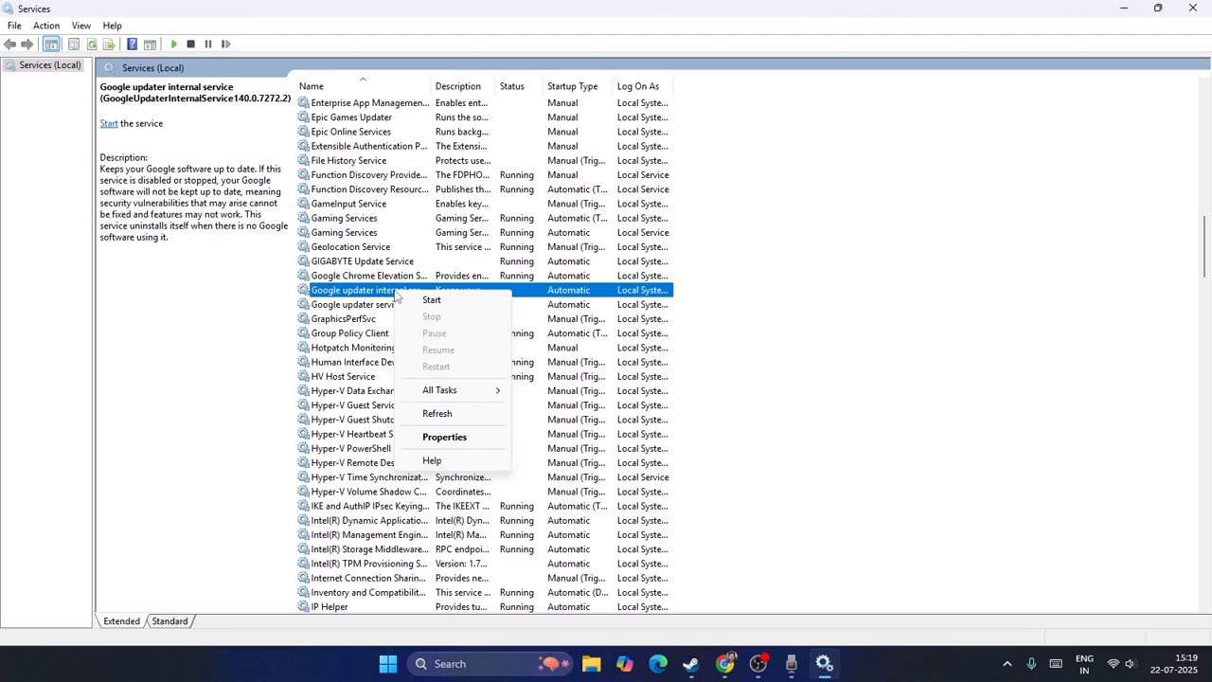
left_click(443, 436)
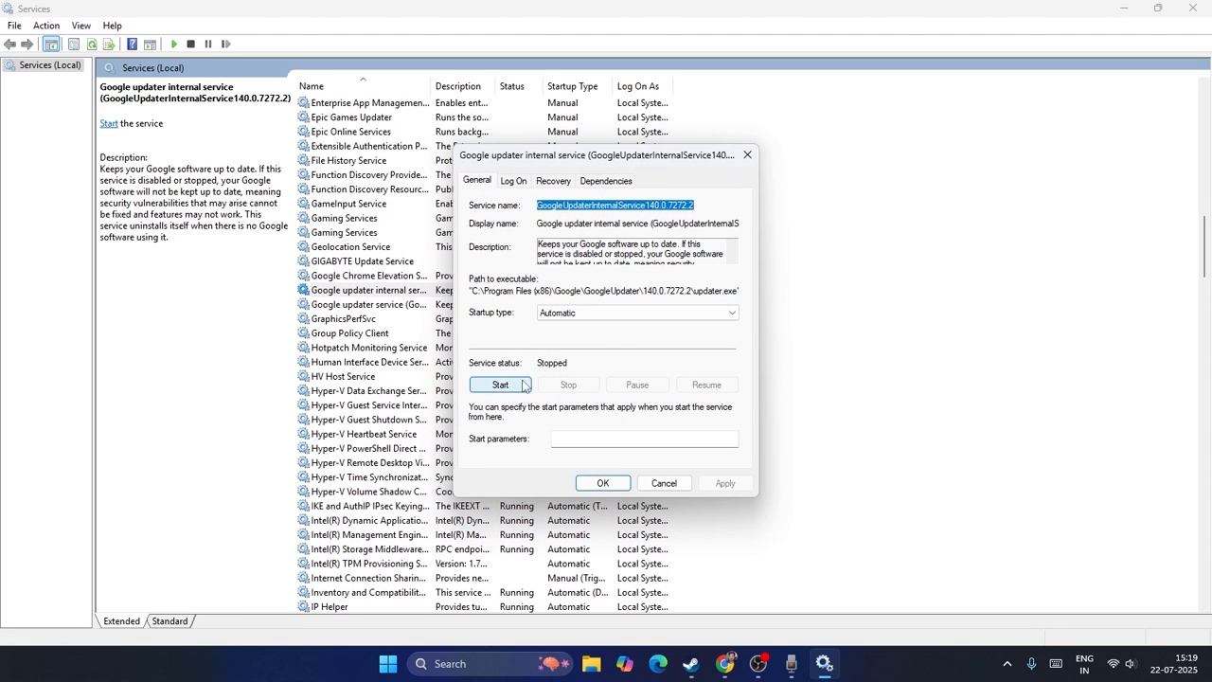
left_click(500, 385)
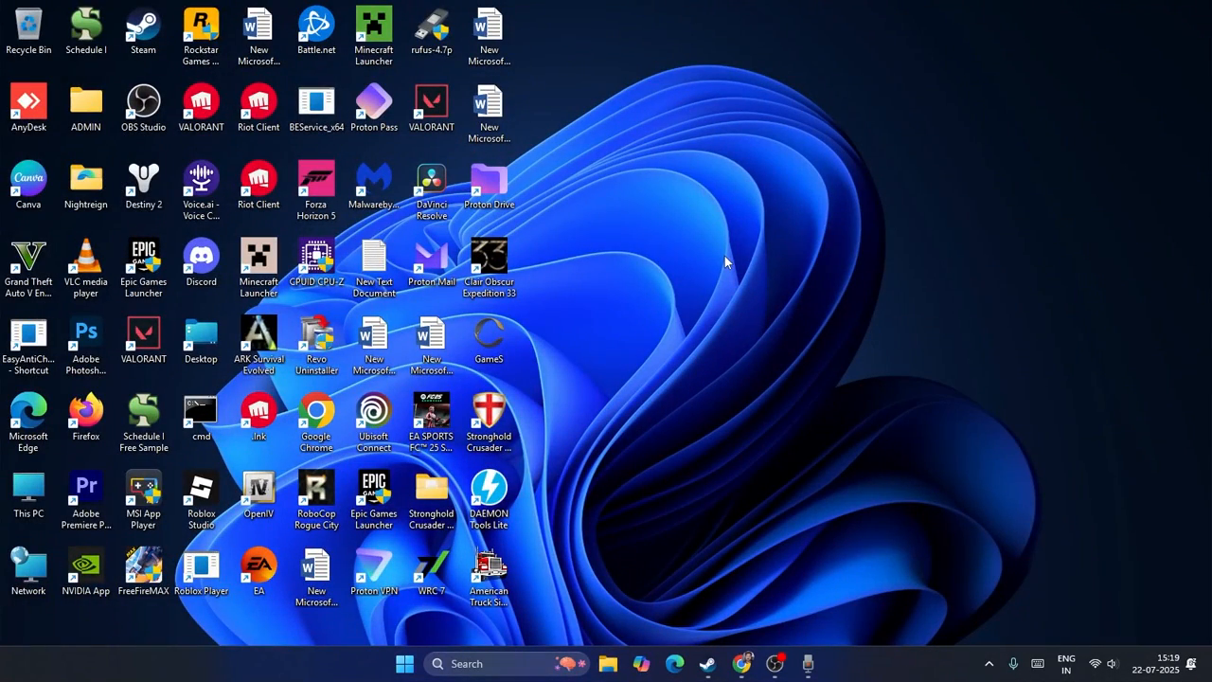
Step: Launch Google Chrome and bring up its main three-dot menu
left_click(743, 663)
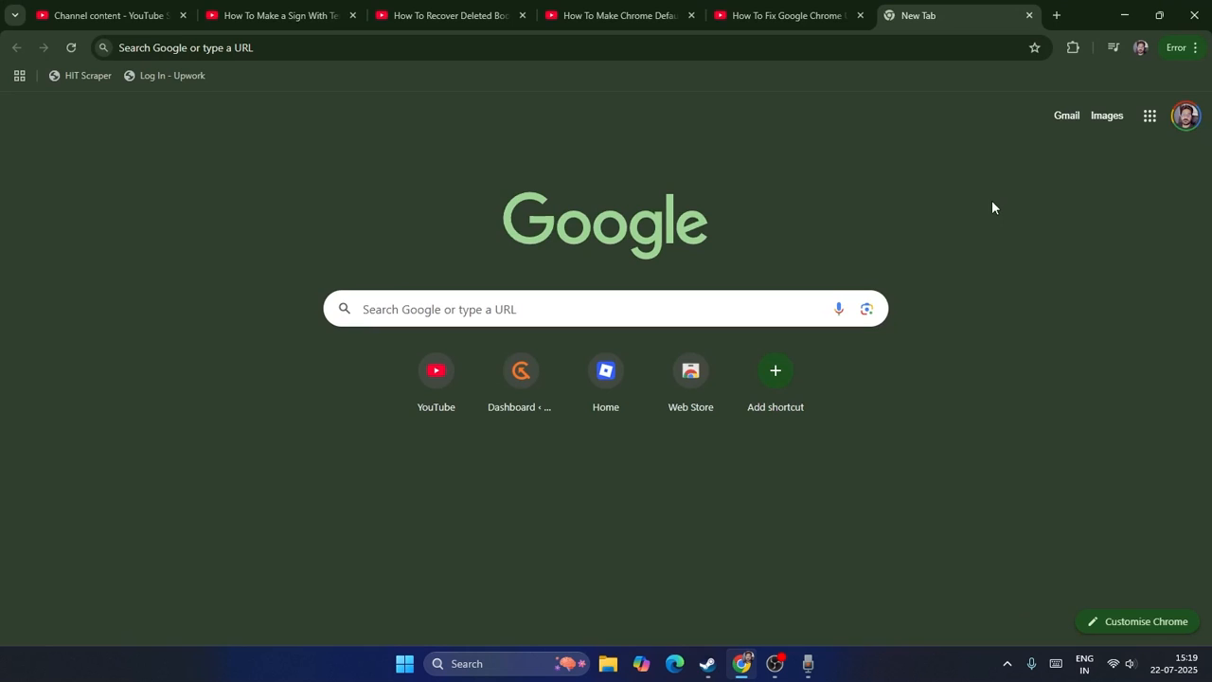
left_click(1181, 47)
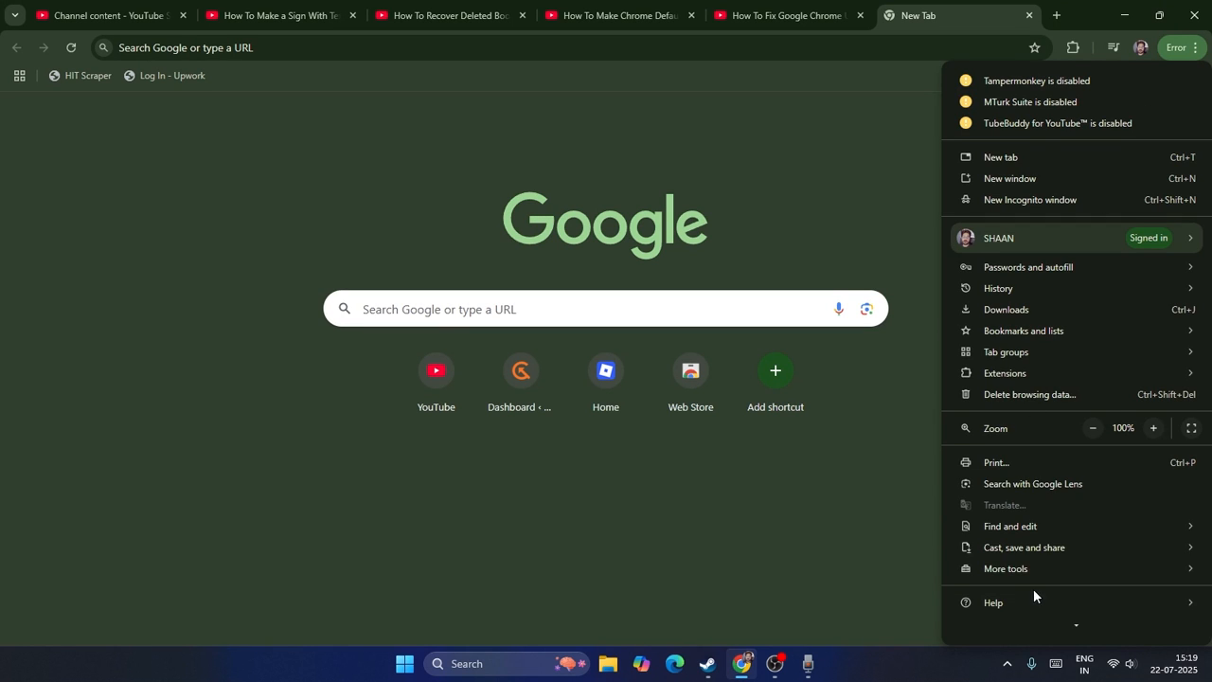
mouse_move(1004, 371)
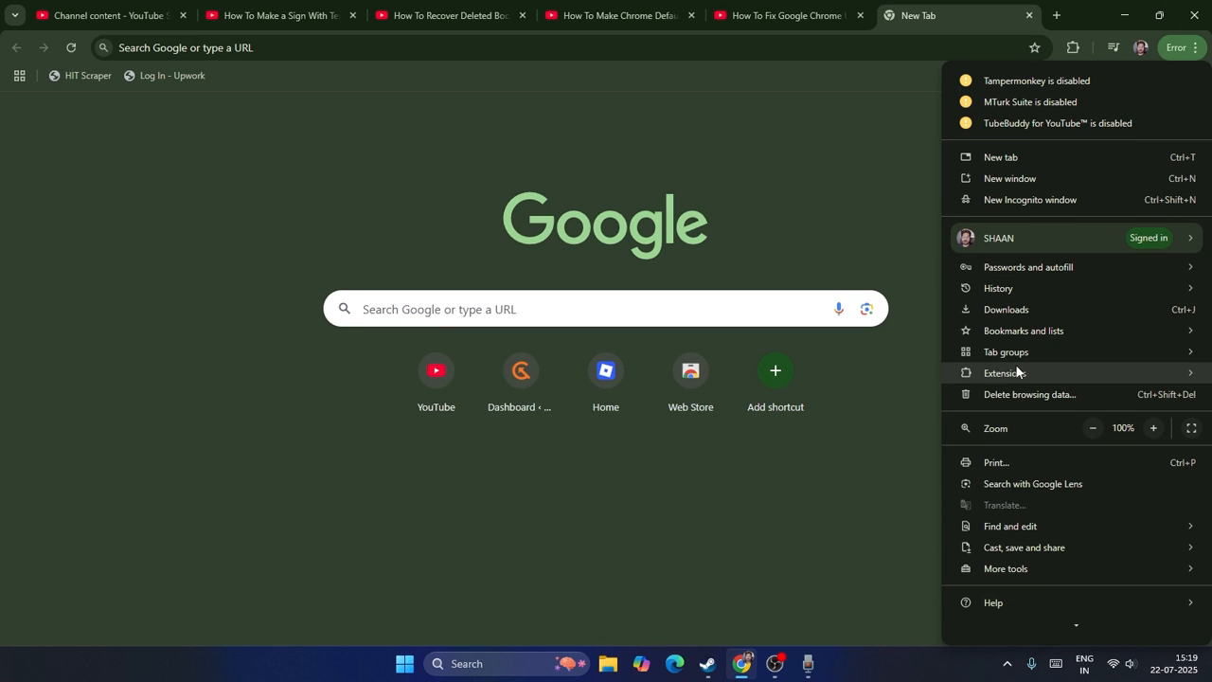
mouse_move(1008, 309)
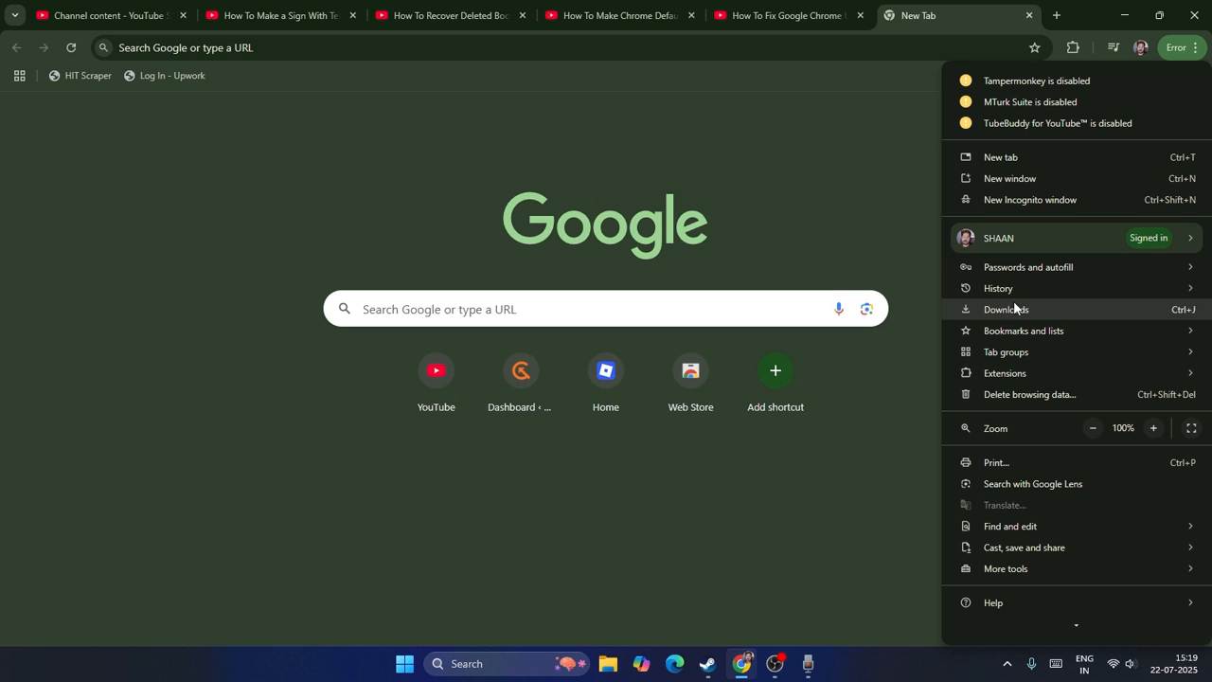
mouse_move(1166, 618)
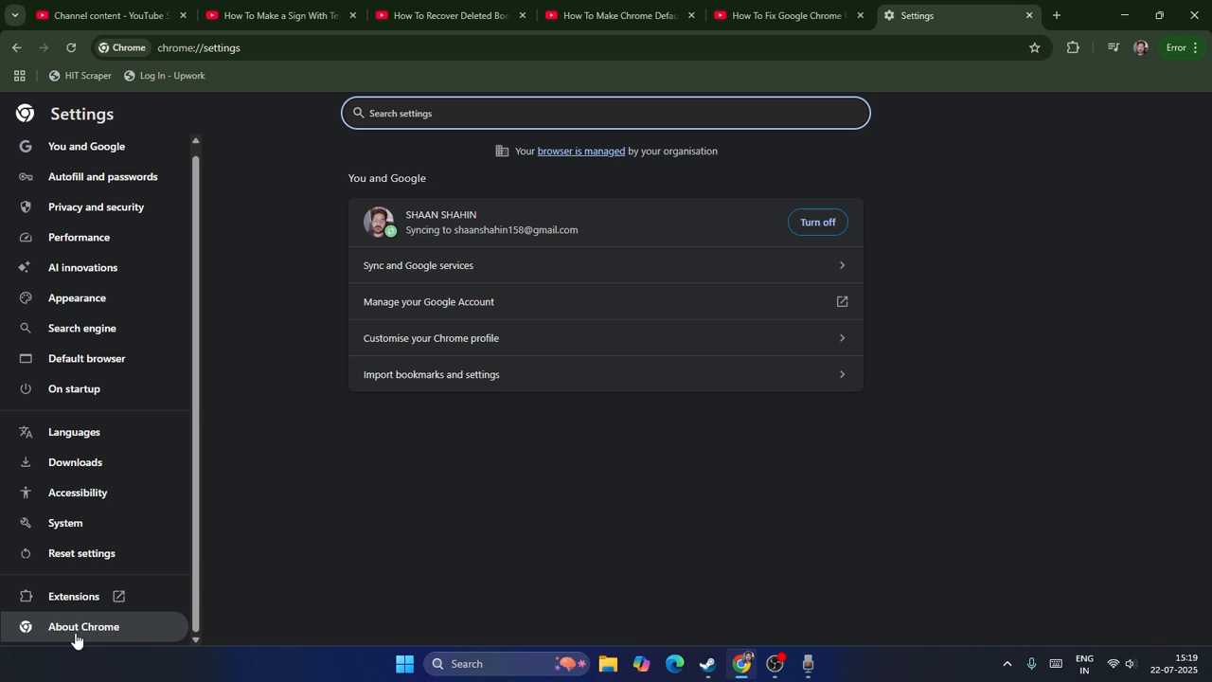
left_click(84, 625)
type("s")
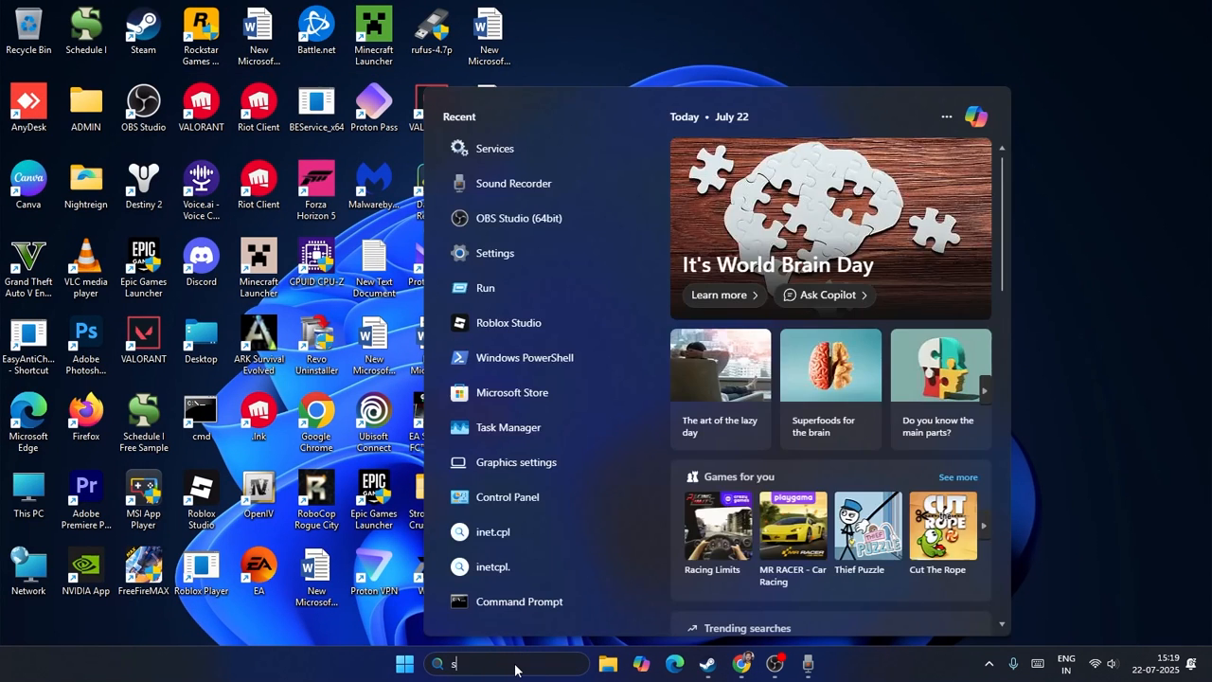
Step: Launch Windows Settings from the search results
left_click(495, 254)
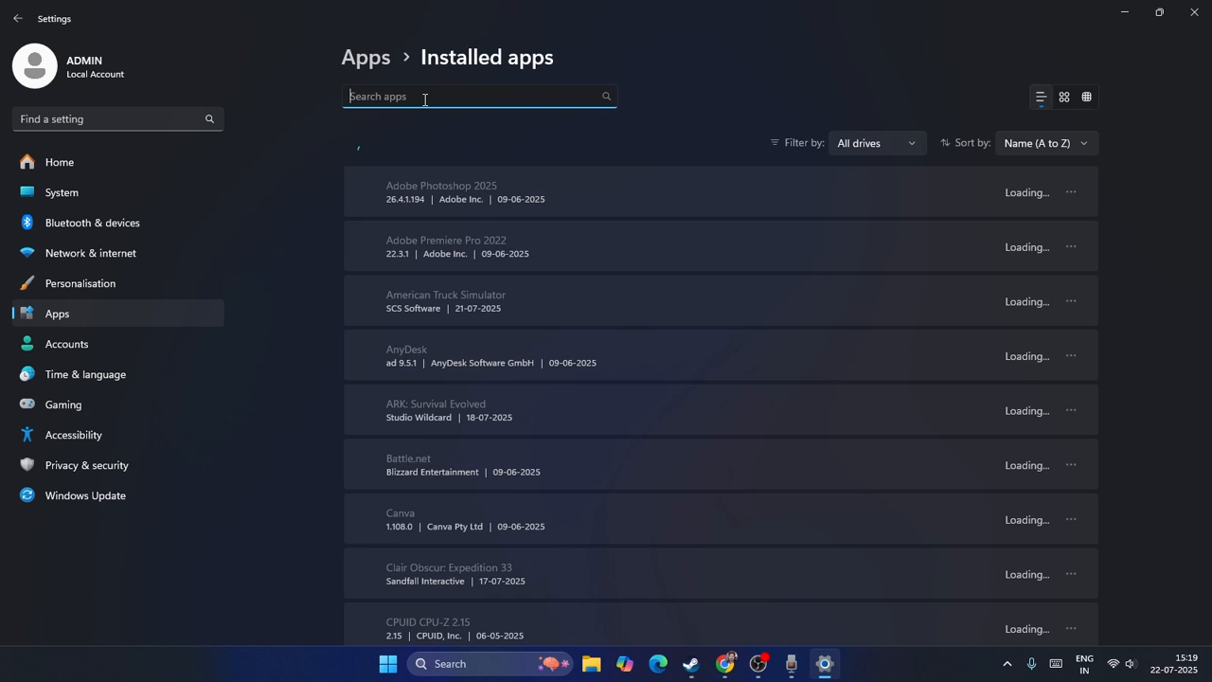
Step: Filter Installed apps to 'goo' and show Google Chrome's Modify/Uninstall actions
type("goo")
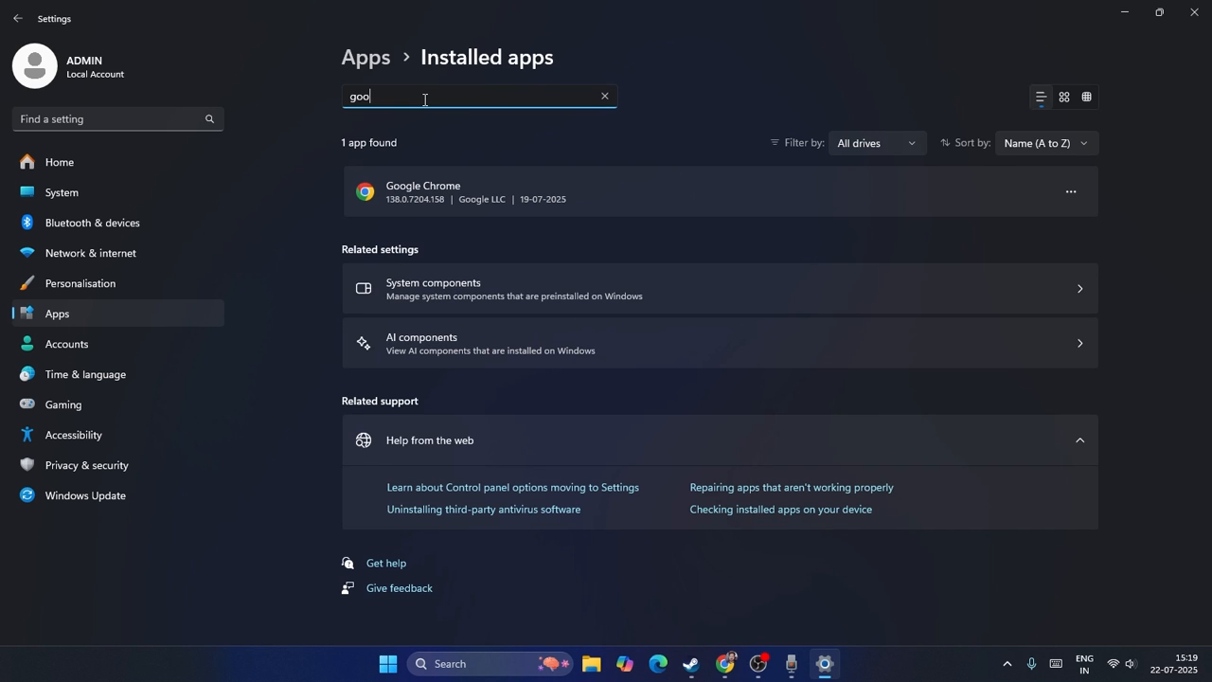
left_click(1070, 191)
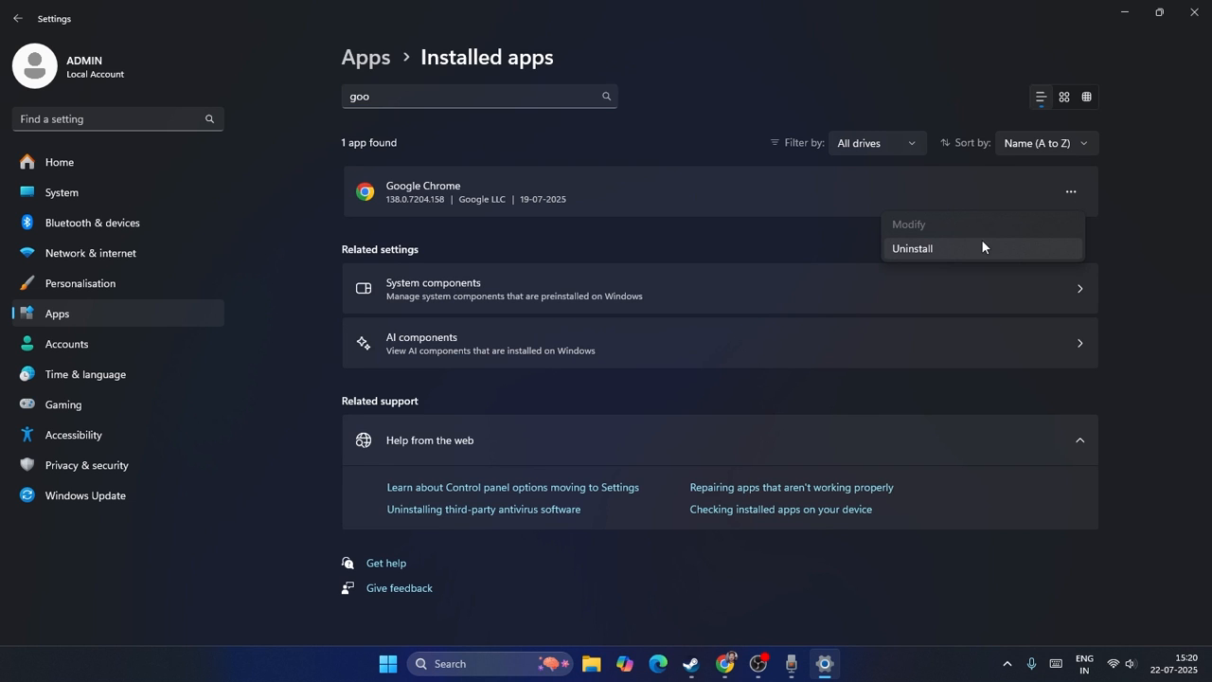
mouse_move(913, 256)
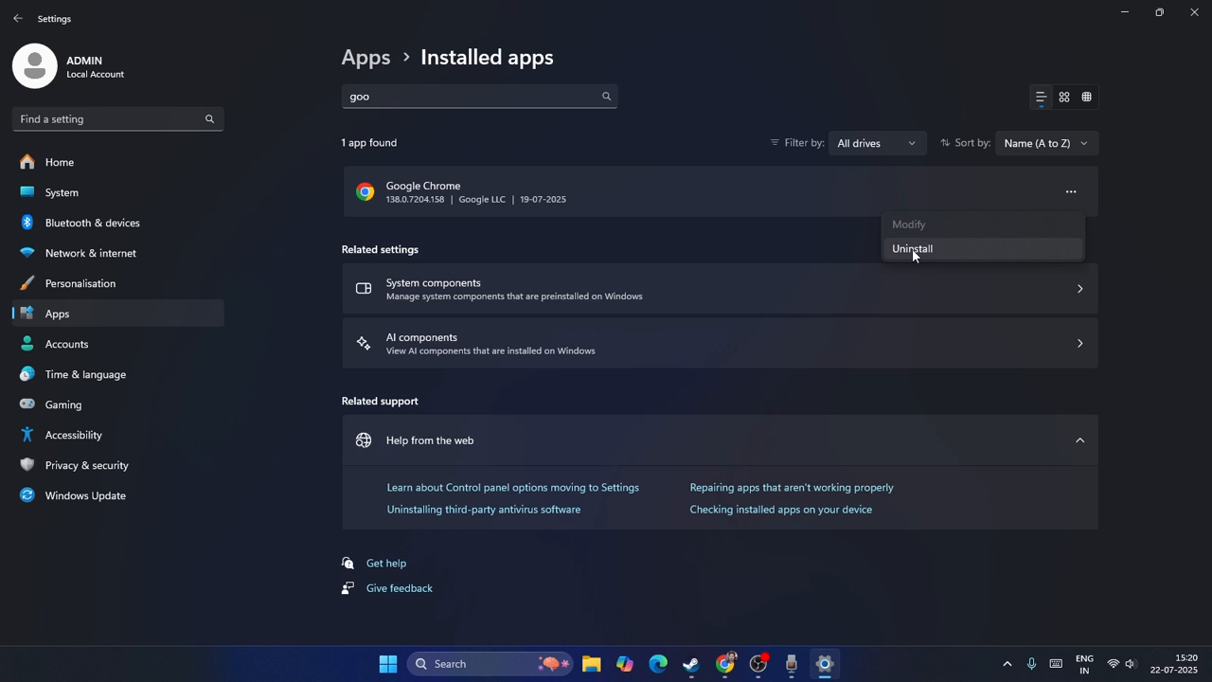
mouse_move(1135, 265)
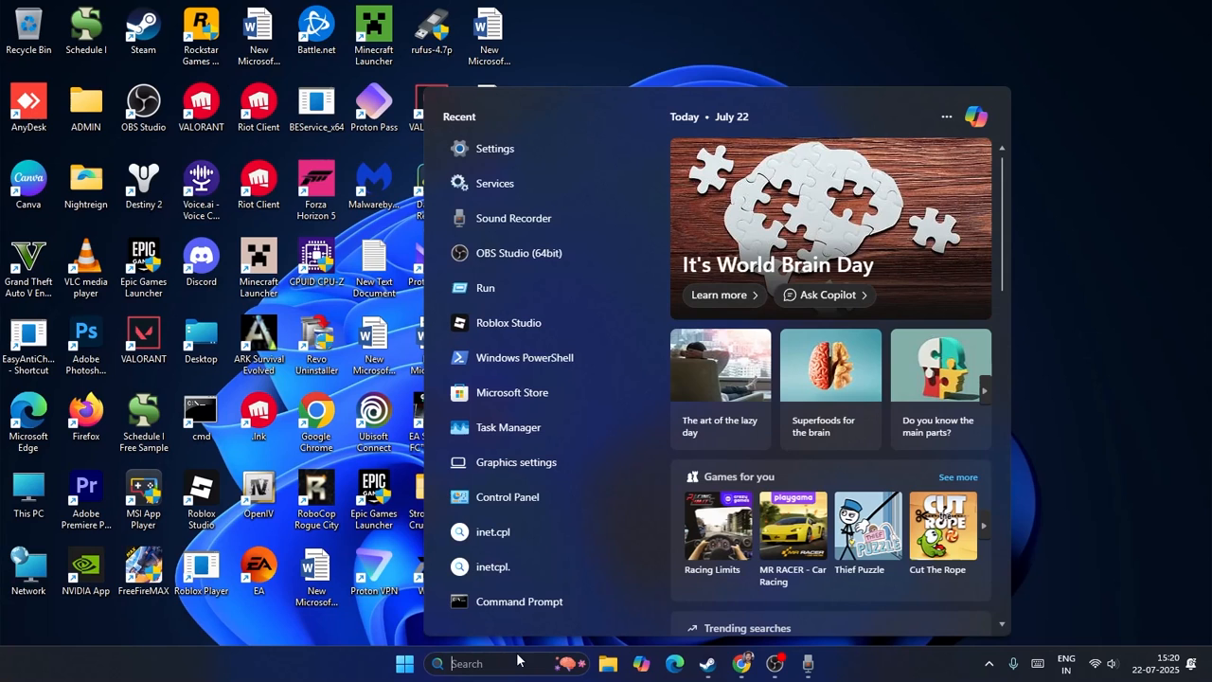
Step: Search Windows for Microsoft Edge to launch it
type("edgerman")
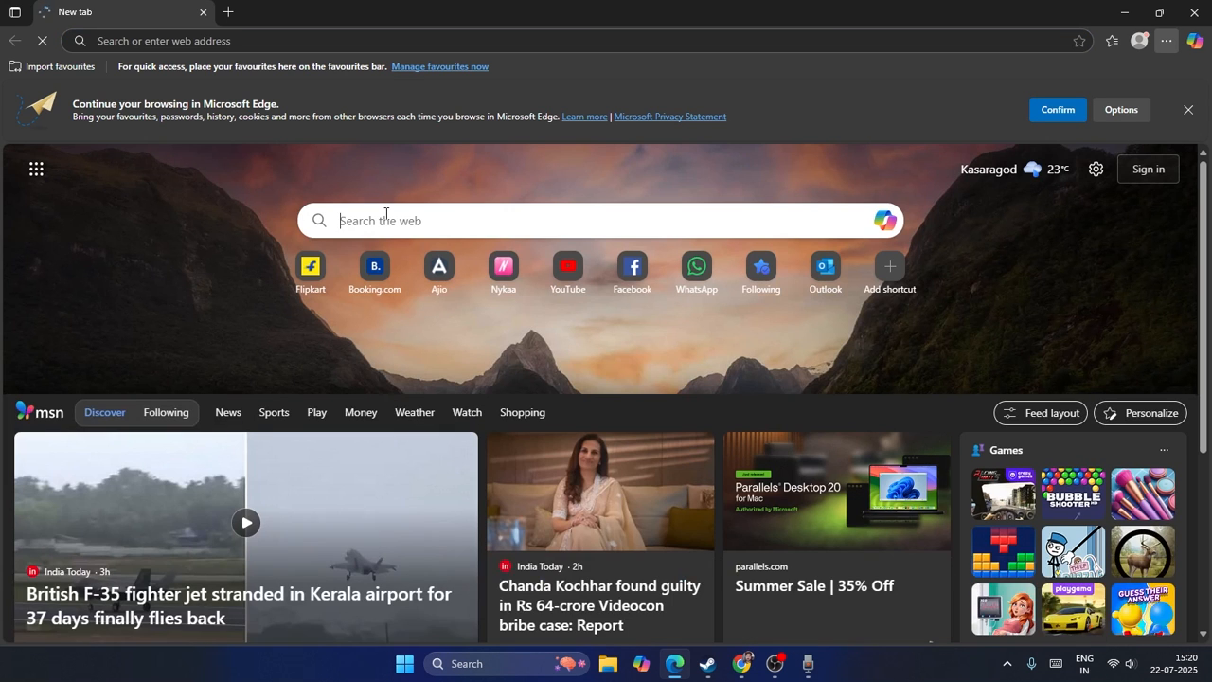
Step: Search Bing for 'google chrome download' and go to the official Chrome download page
type("google chrome download")
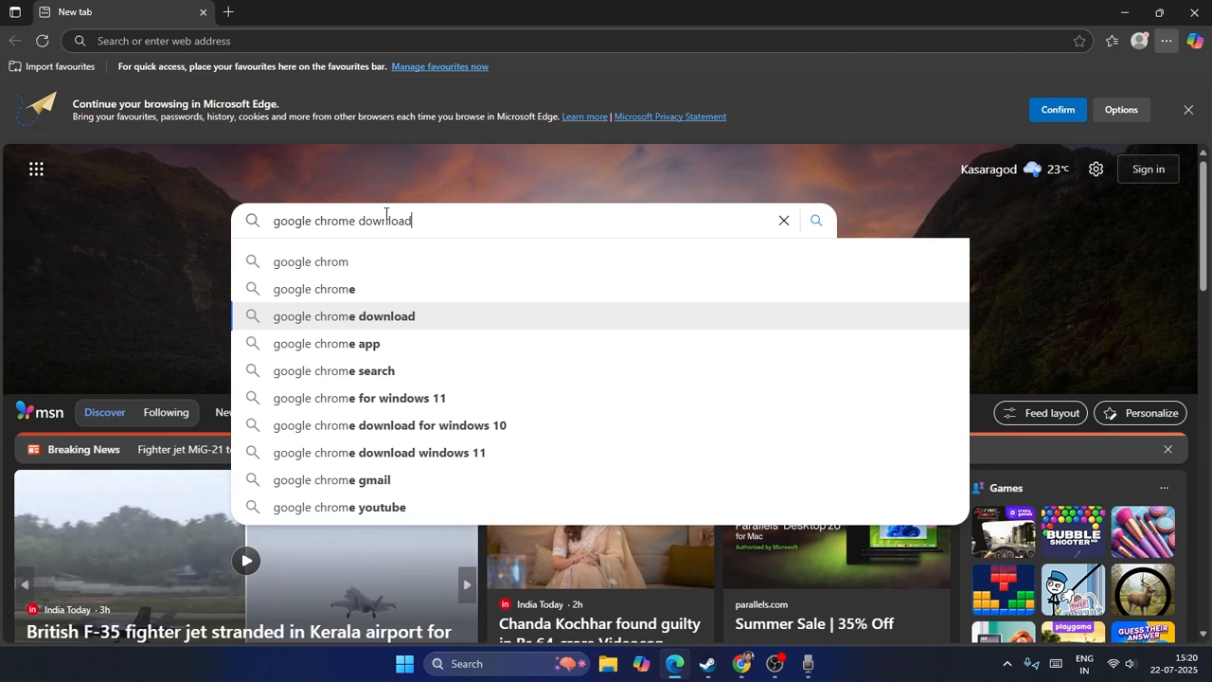
key("Enter")
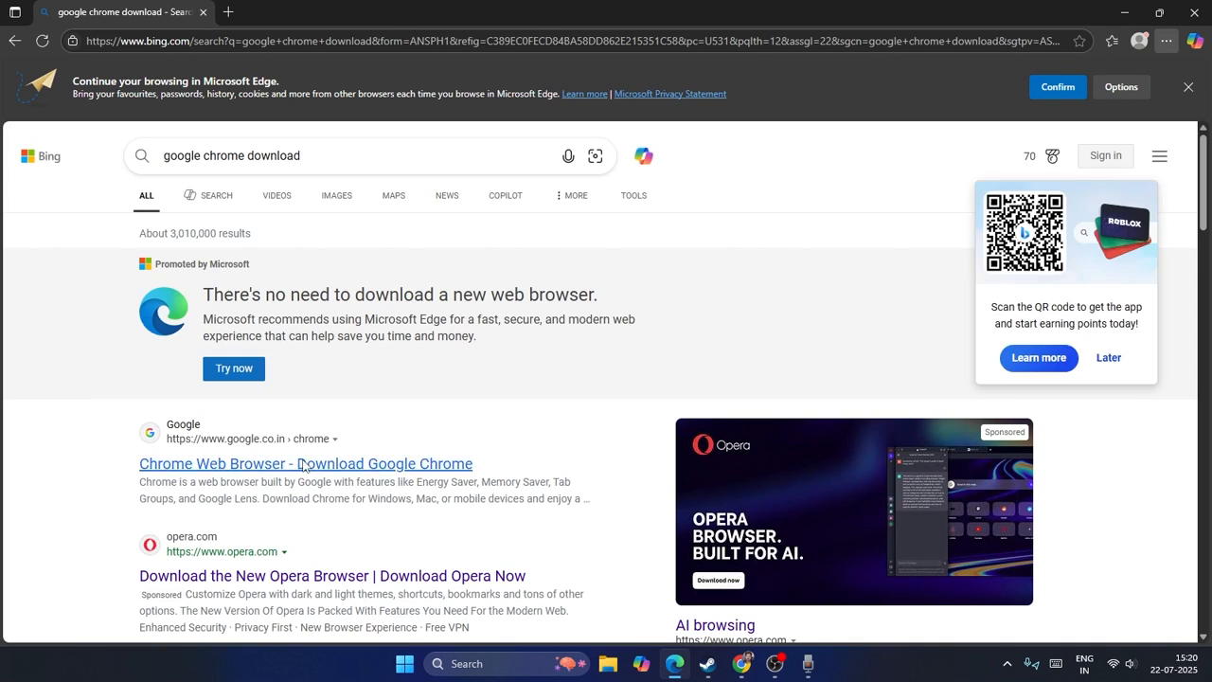
left_click(307, 463)
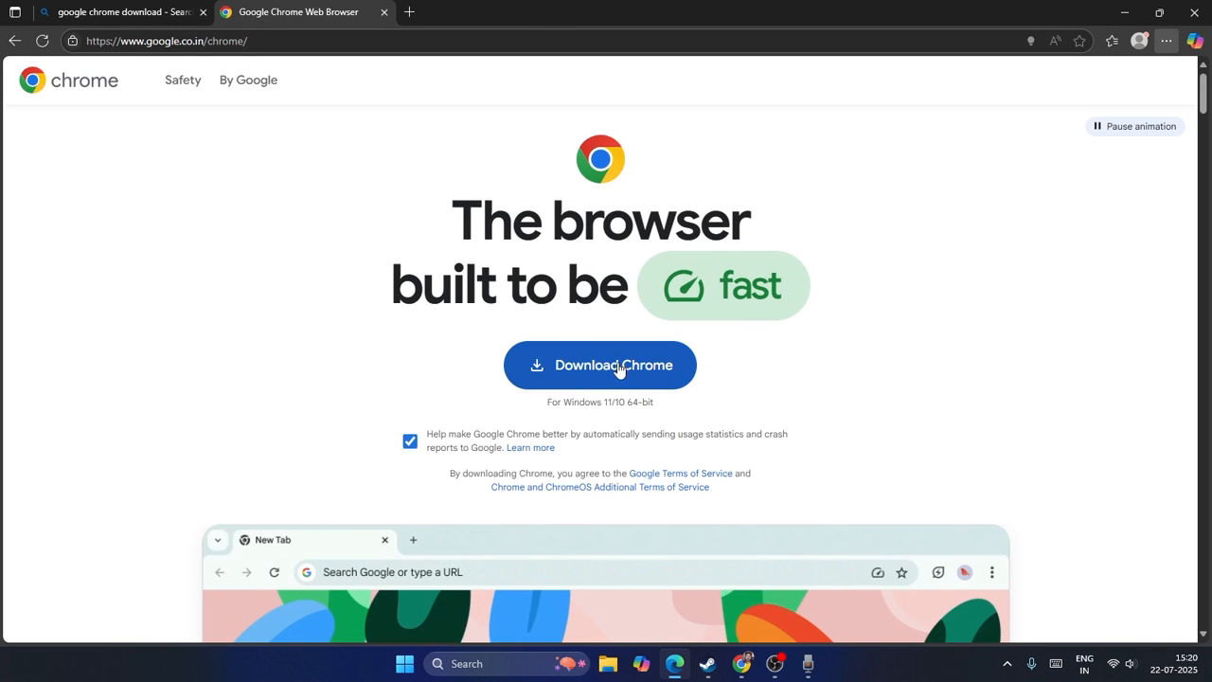